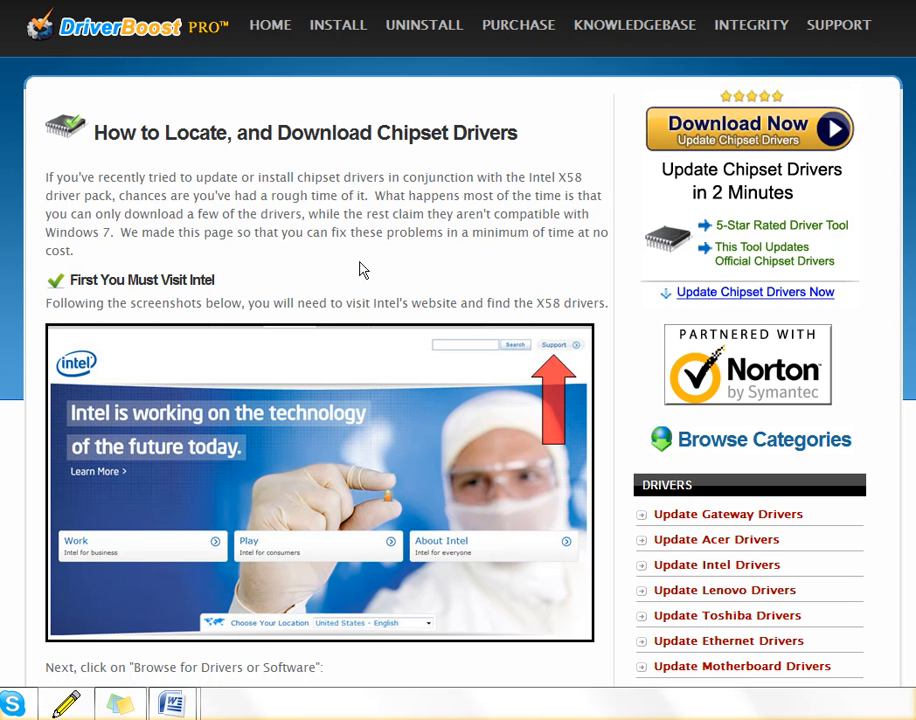
pyautogui.moveTo(402, 195)
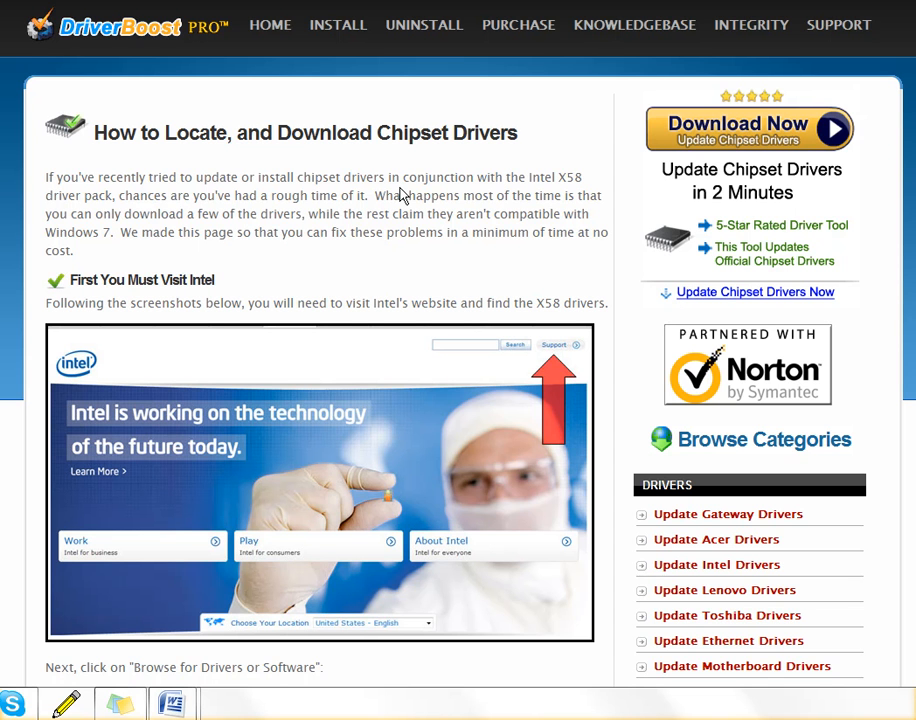
pyautogui.moveTo(473, 238)
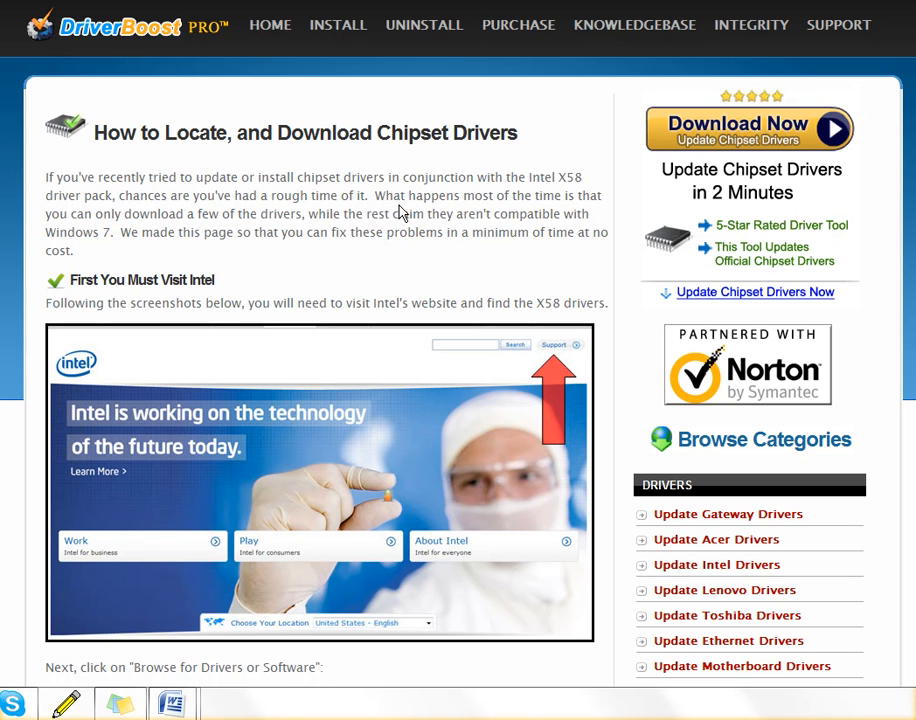
pyautogui.moveTo(393, 160)
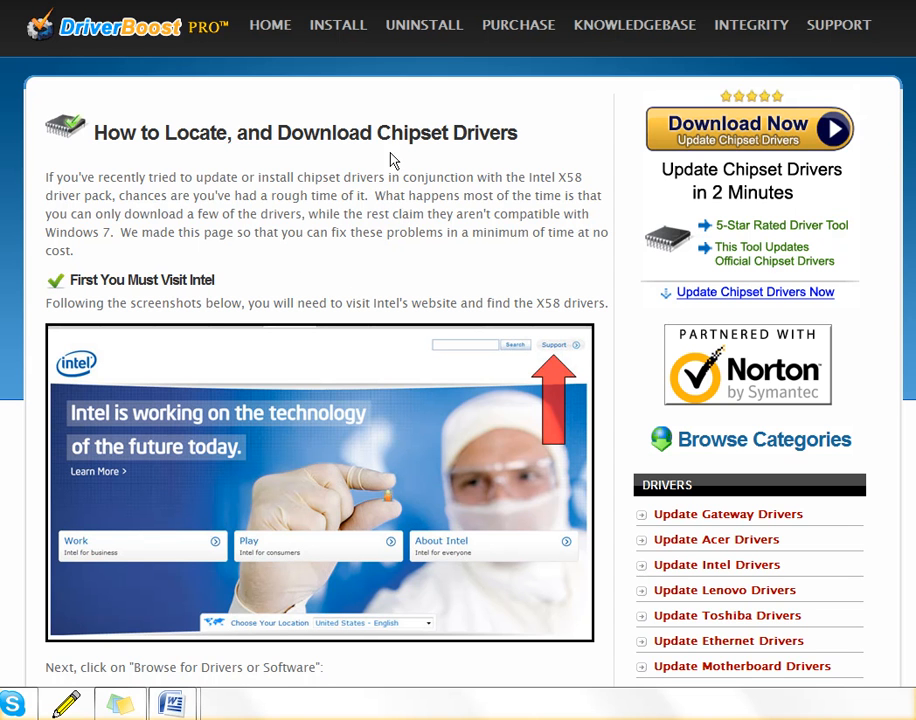
pyautogui.moveTo(336, 195)
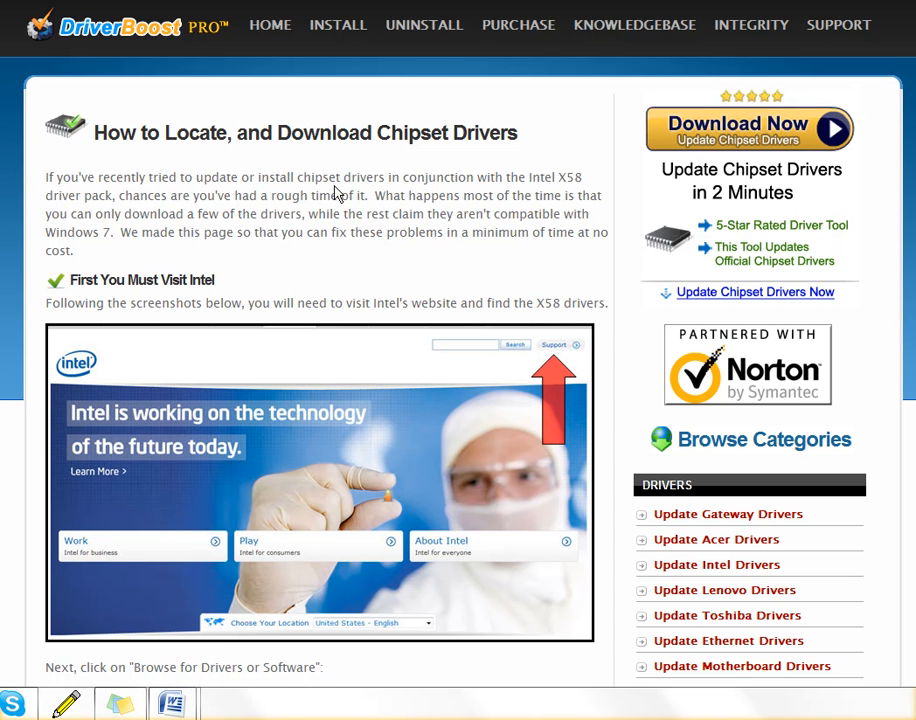
pyautogui.moveTo(560, 182)
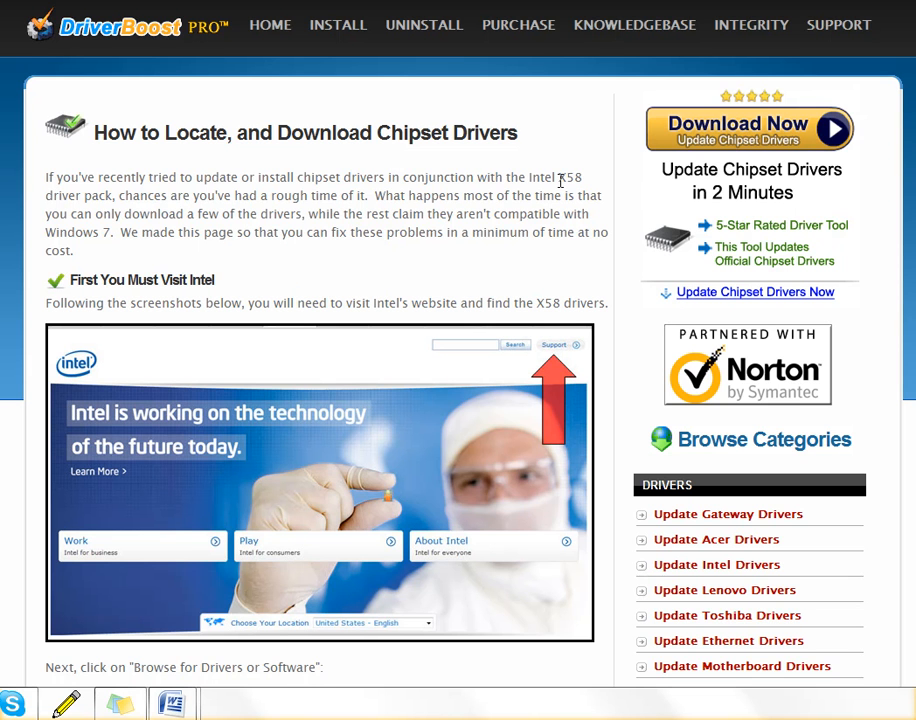
pyautogui.moveTo(205, 160)
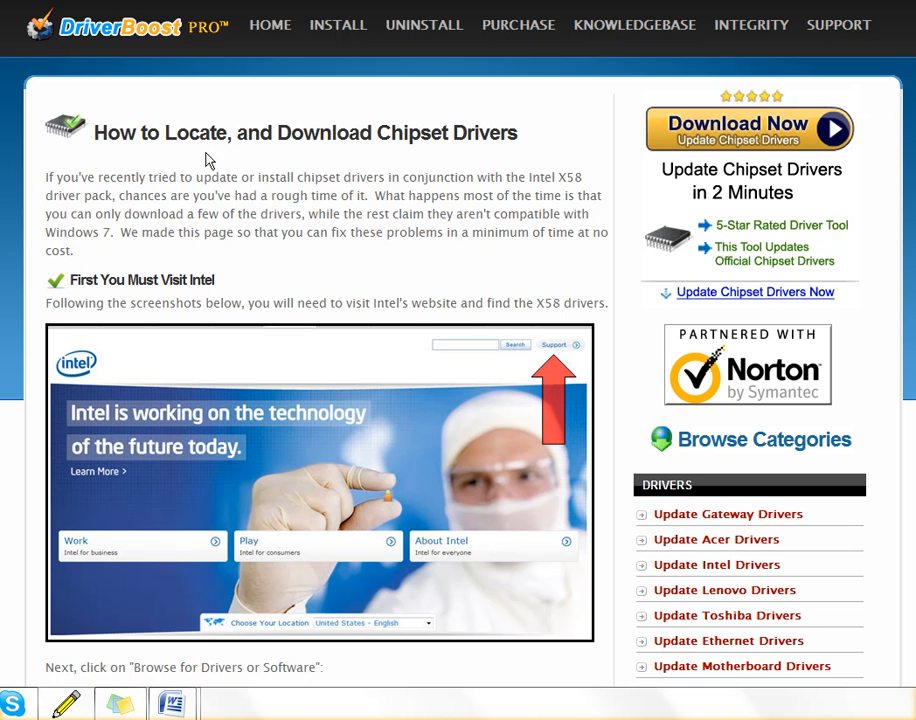
pyautogui.moveTo(348, 237)
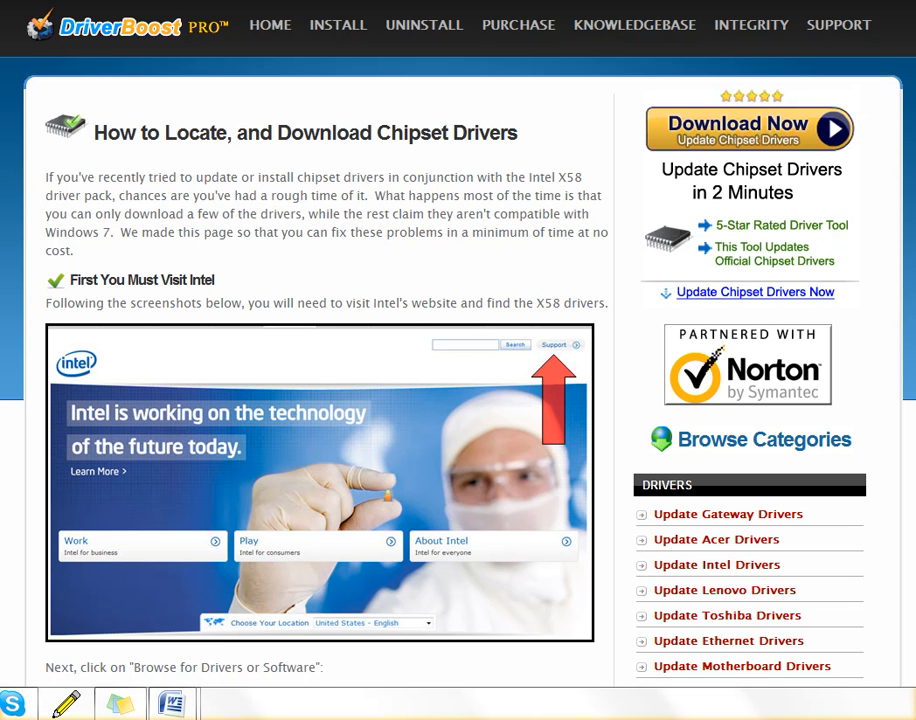
pyautogui.scroll(-3)
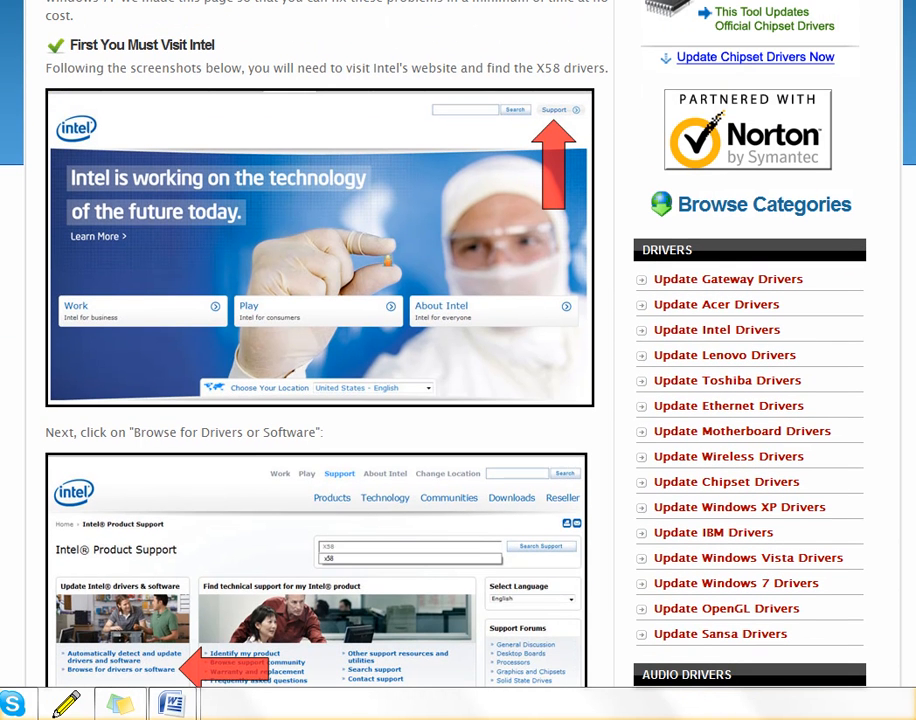
pyautogui.moveTo(361, 84)
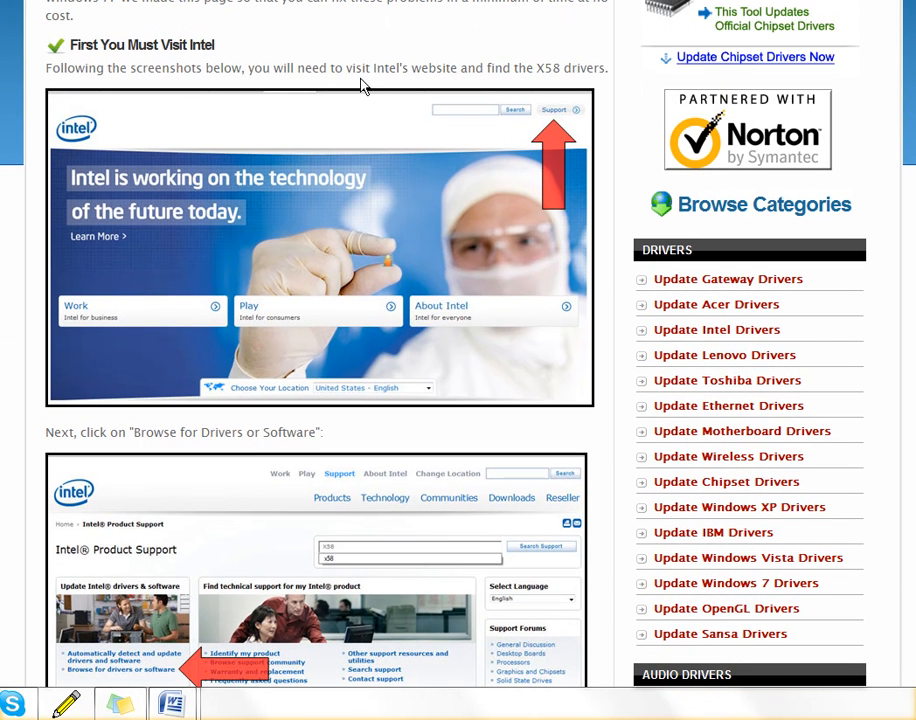
pyautogui.scroll(-3)
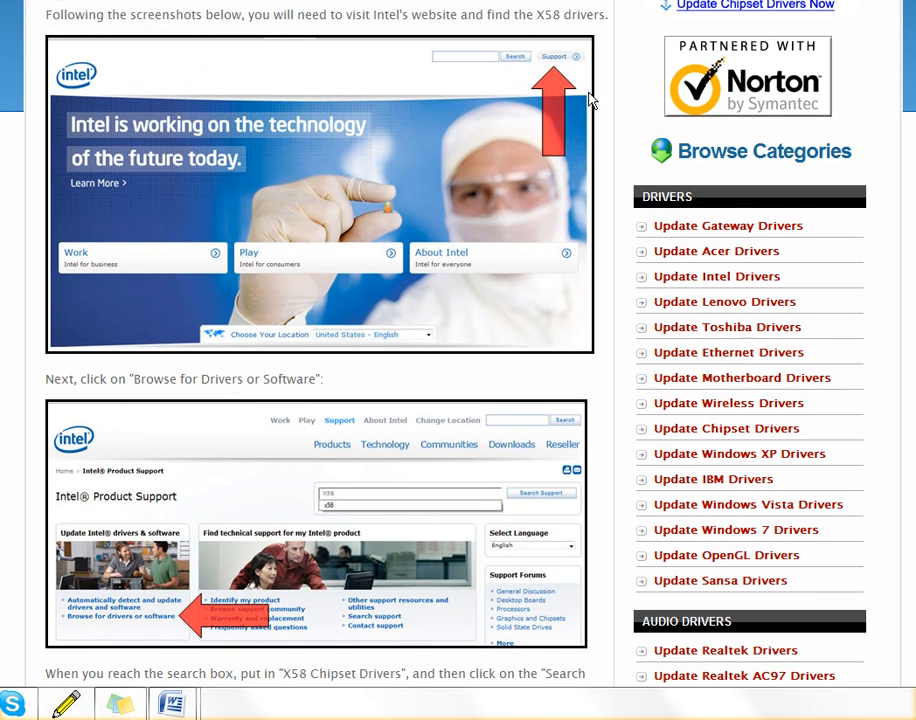
pyautogui.scroll(-3)
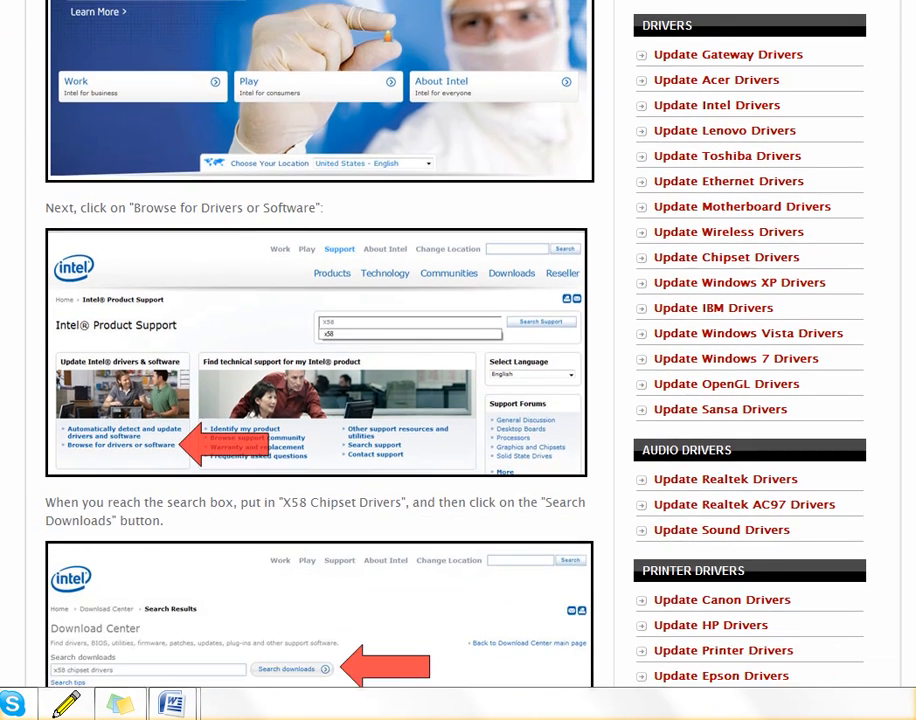
pyautogui.scroll(-3)
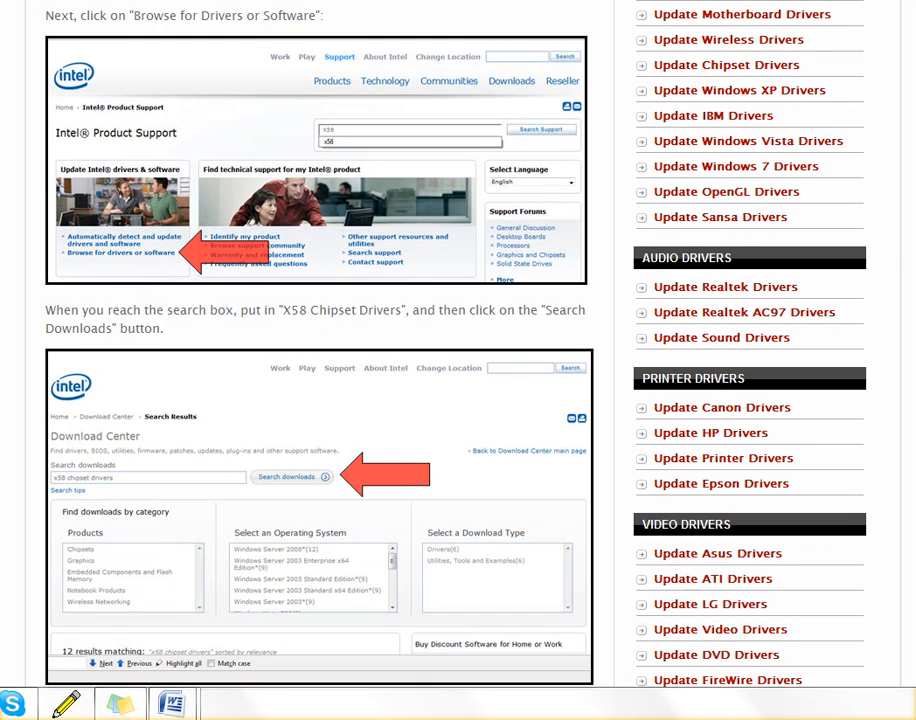
pyautogui.scroll(-3)
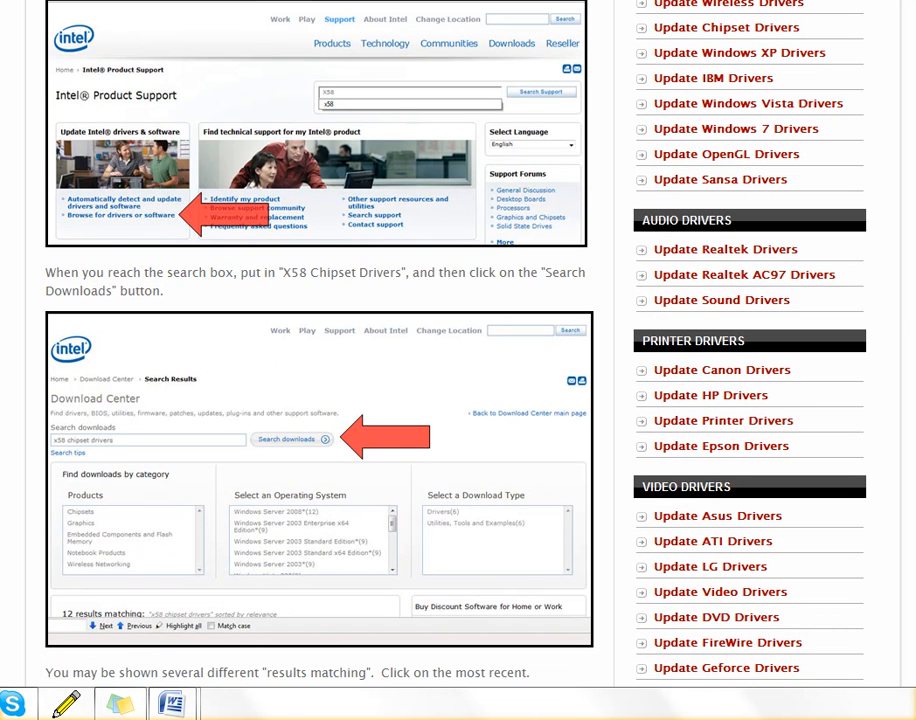
pyautogui.scroll(-3)
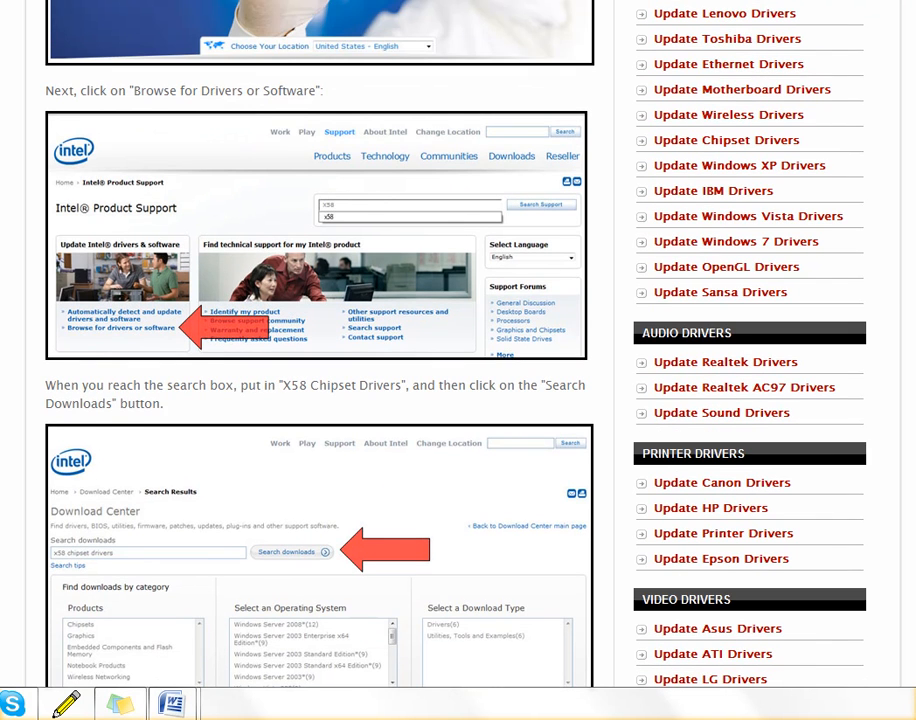
pyautogui.scroll(-3)
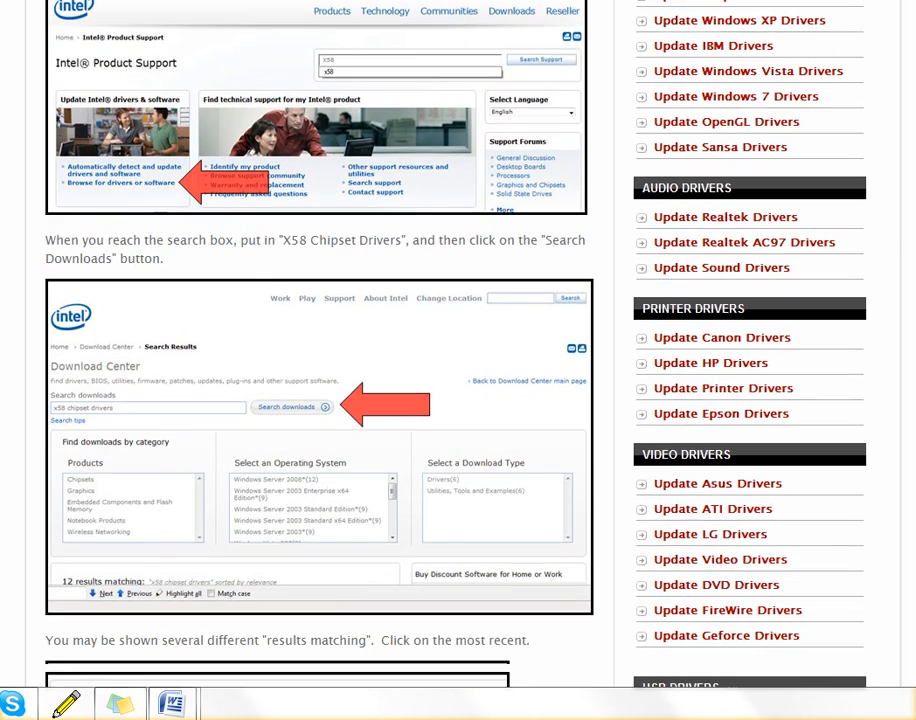
pyautogui.scroll(-3)
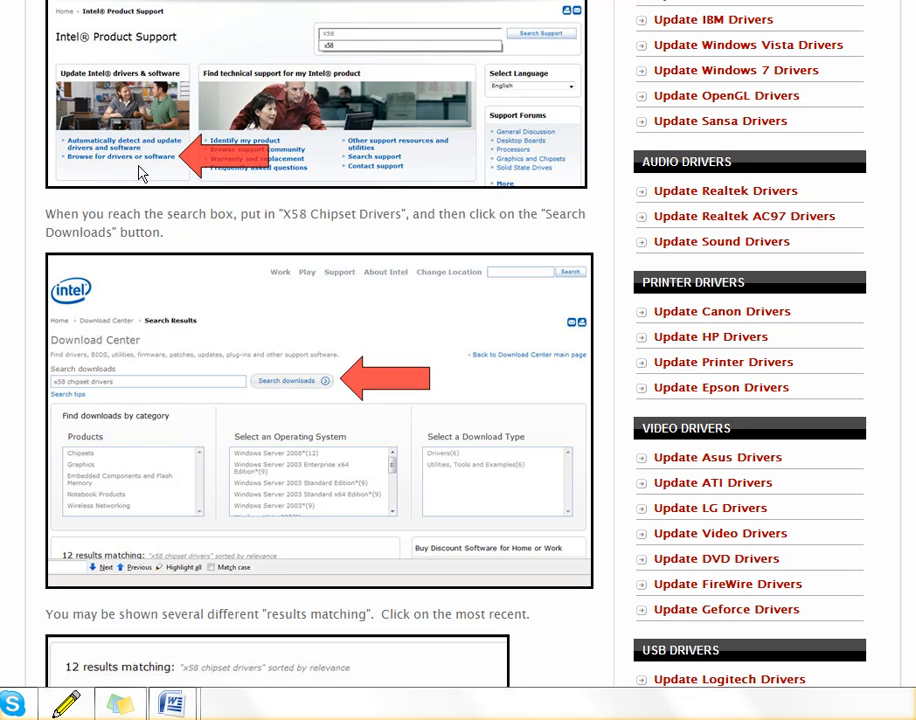
pyautogui.moveTo(168, 333)
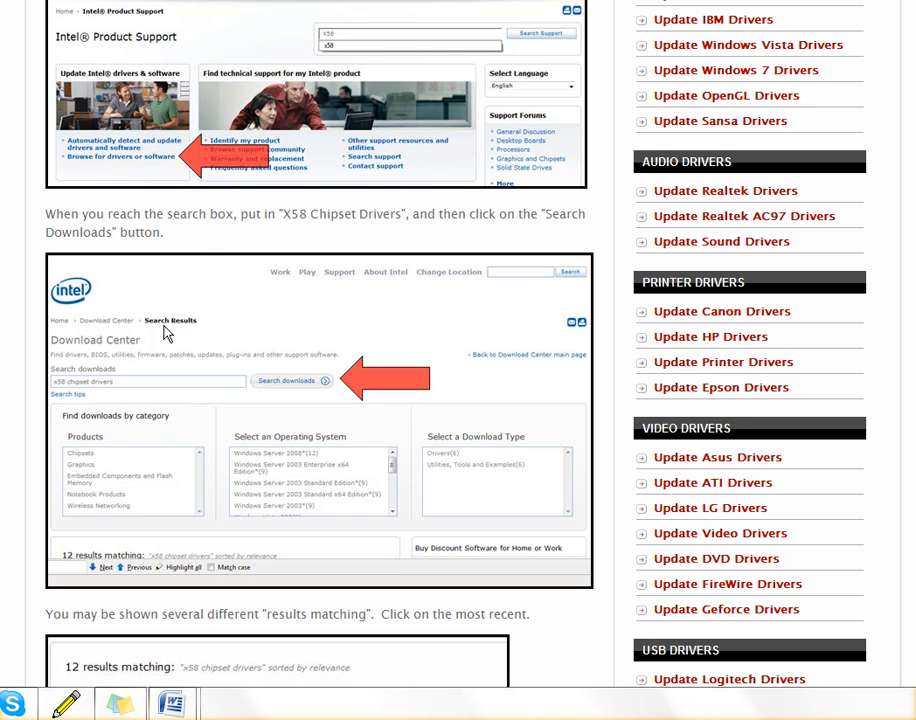
pyautogui.moveTo(237, 396)
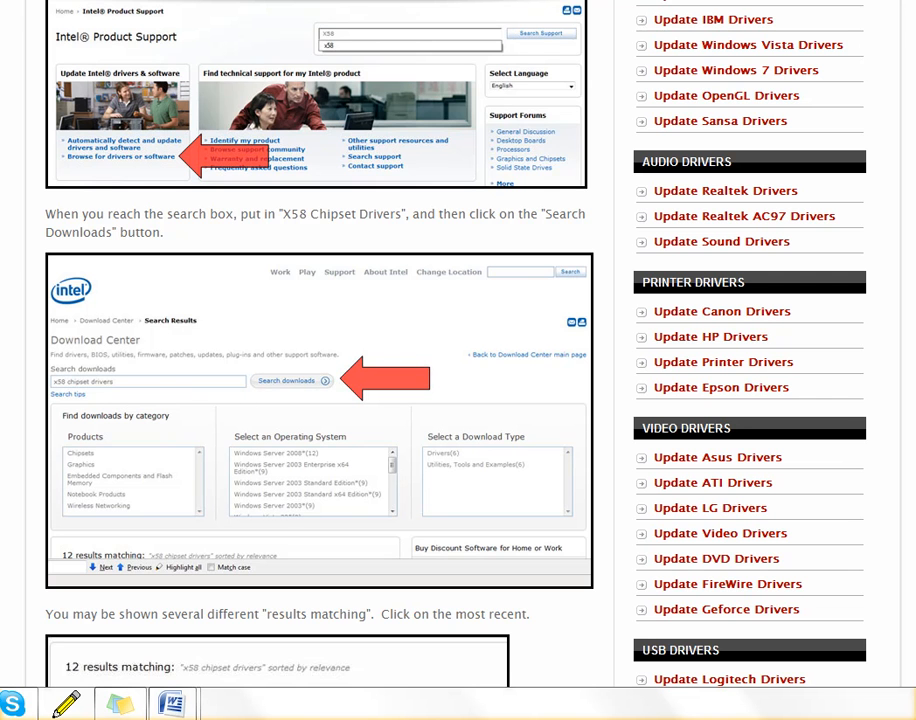
pyautogui.scroll(-3)
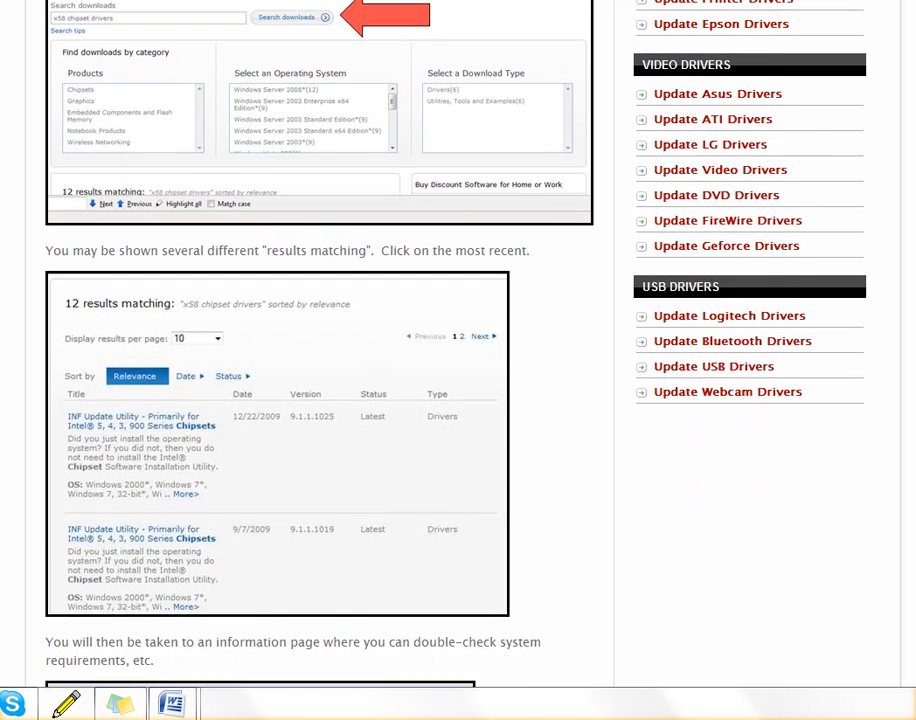
pyautogui.scroll(-3)
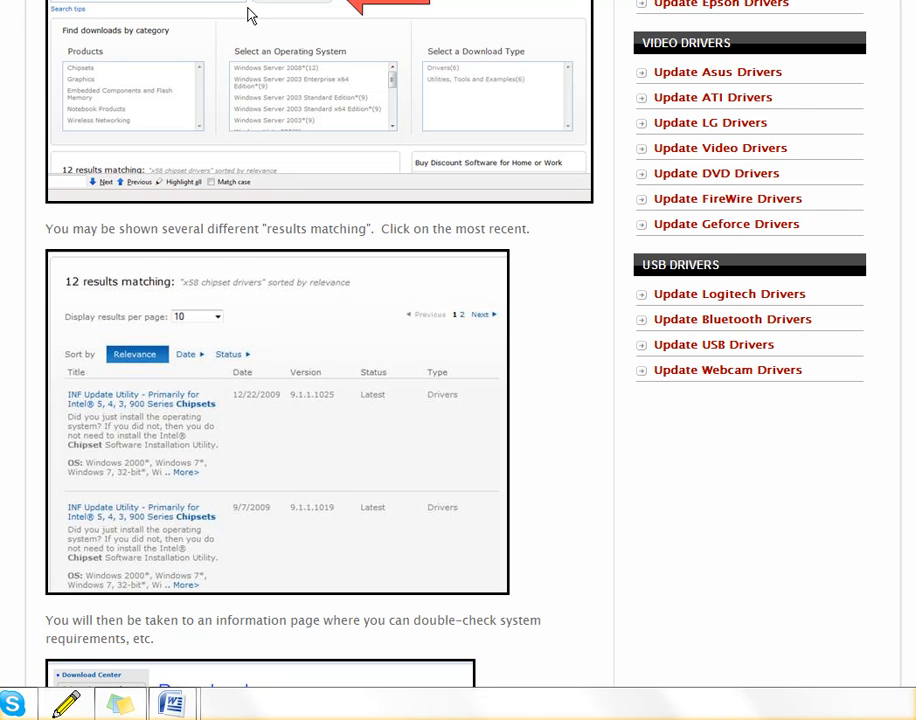
pyautogui.scroll(-3)
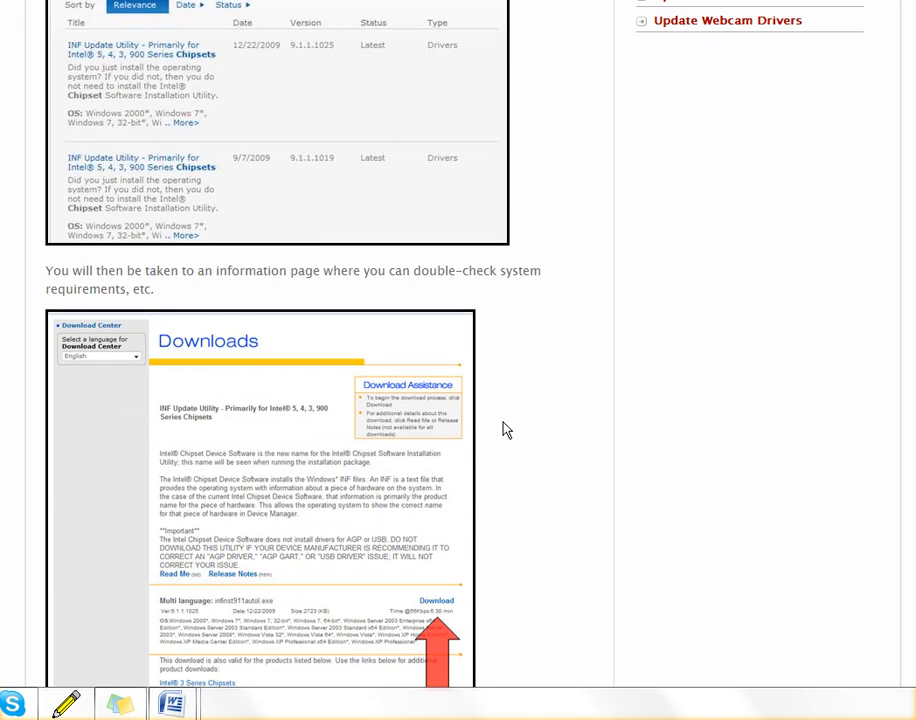
pyautogui.moveTo(510, 368)
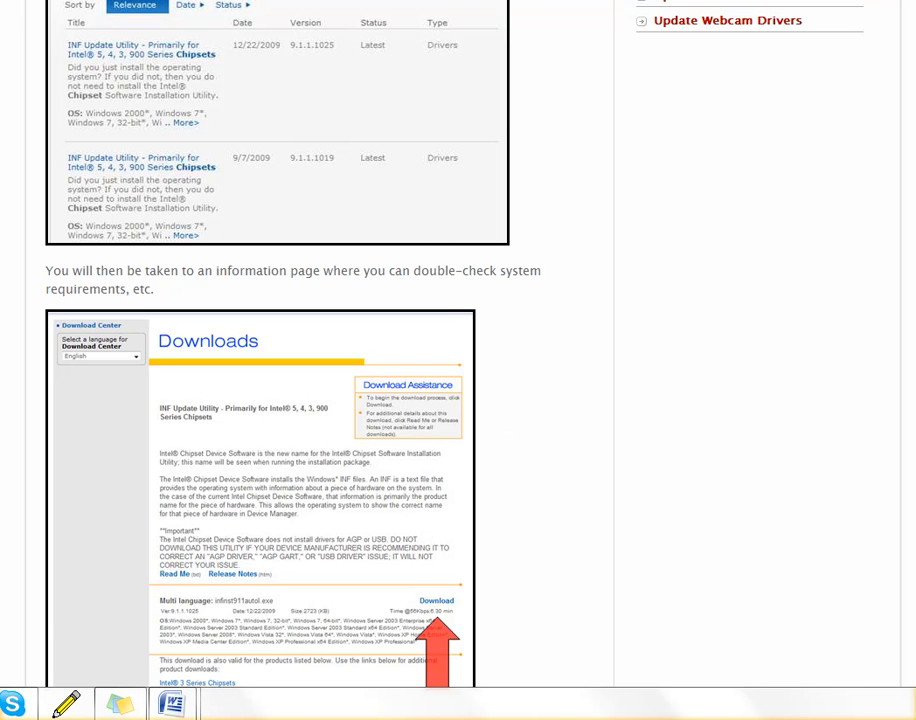
pyautogui.moveTo(560, 360)
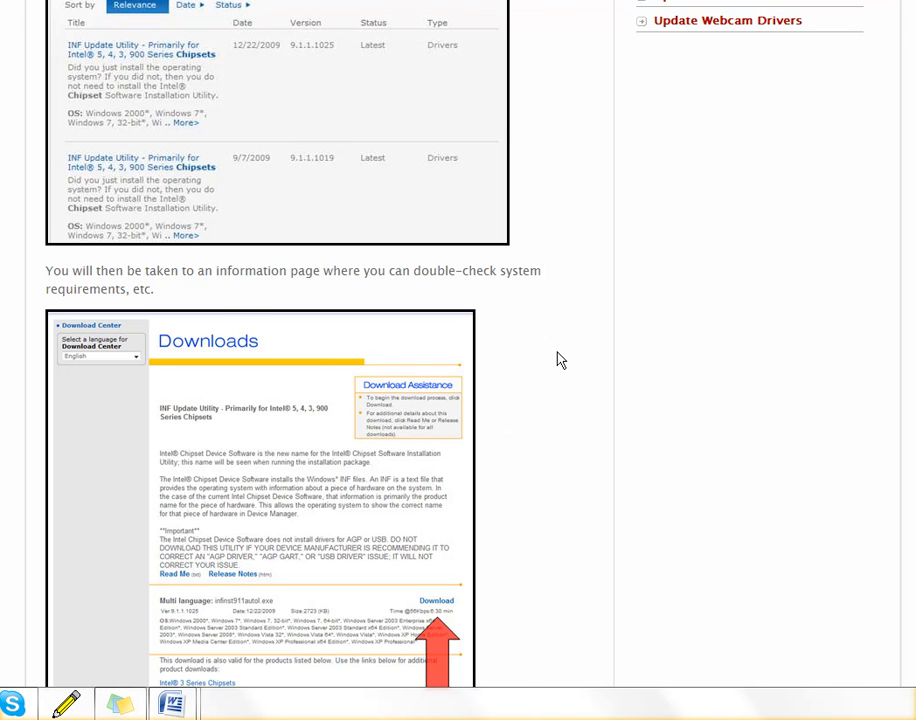
pyautogui.scroll(-3)
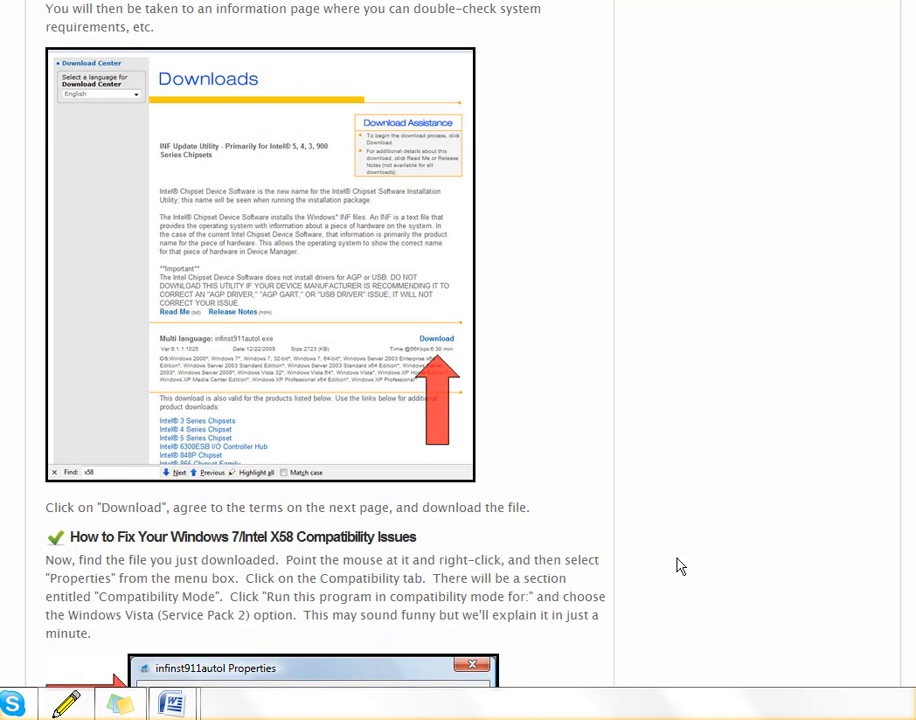
pyautogui.moveTo(491, 457)
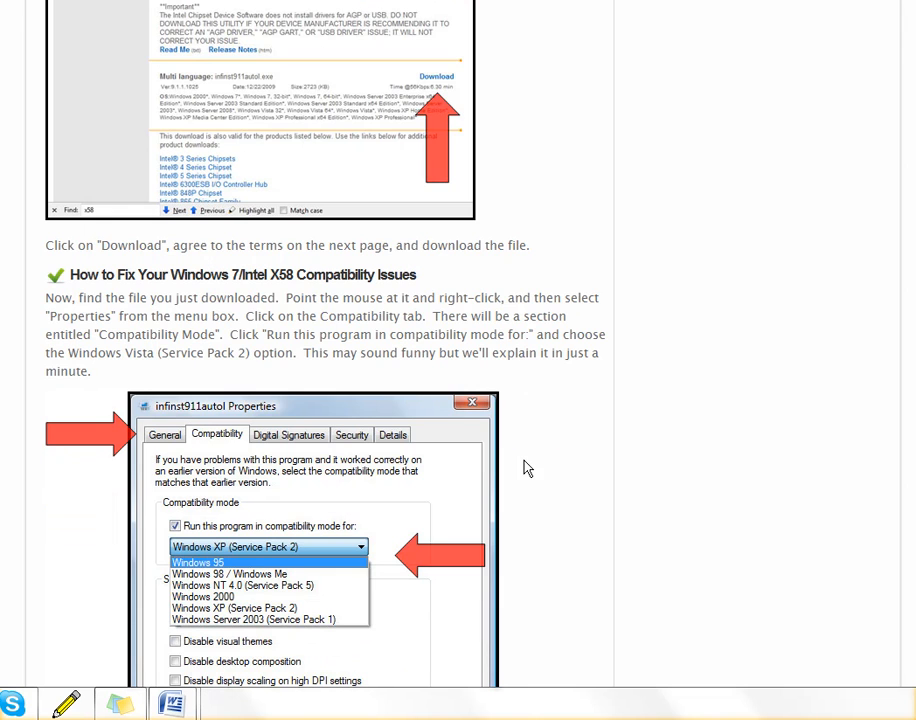
pyautogui.moveTo(585, 298)
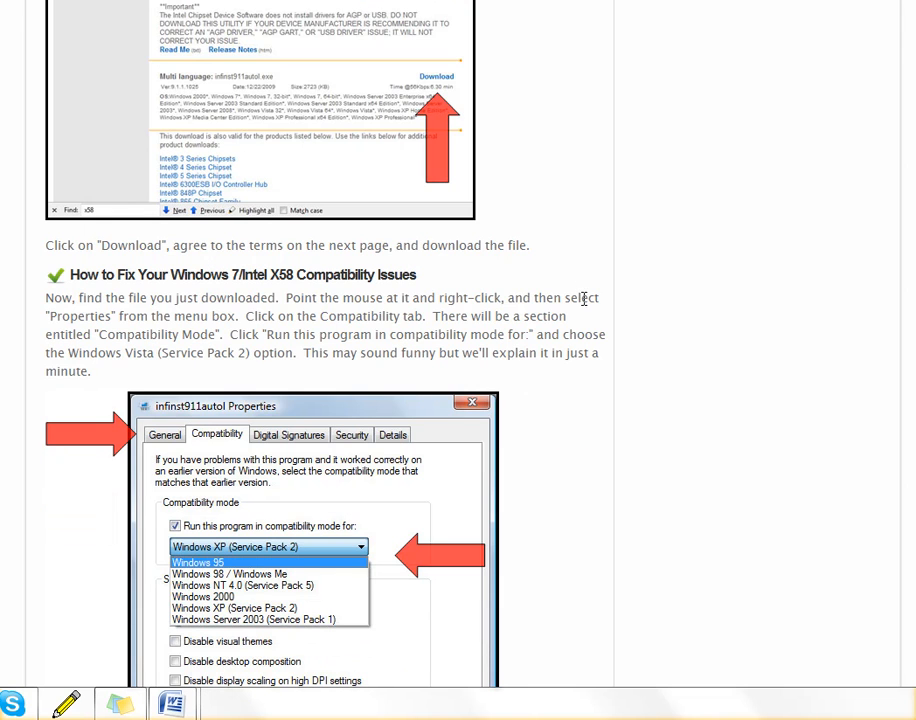
pyautogui.moveTo(532, 313)
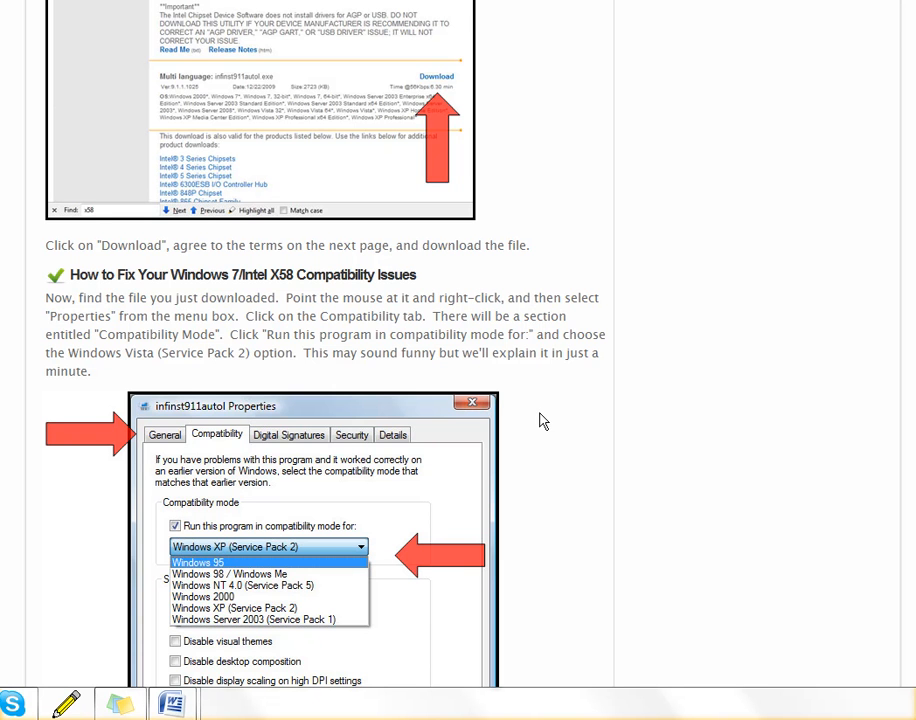
pyautogui.scroll(-3)
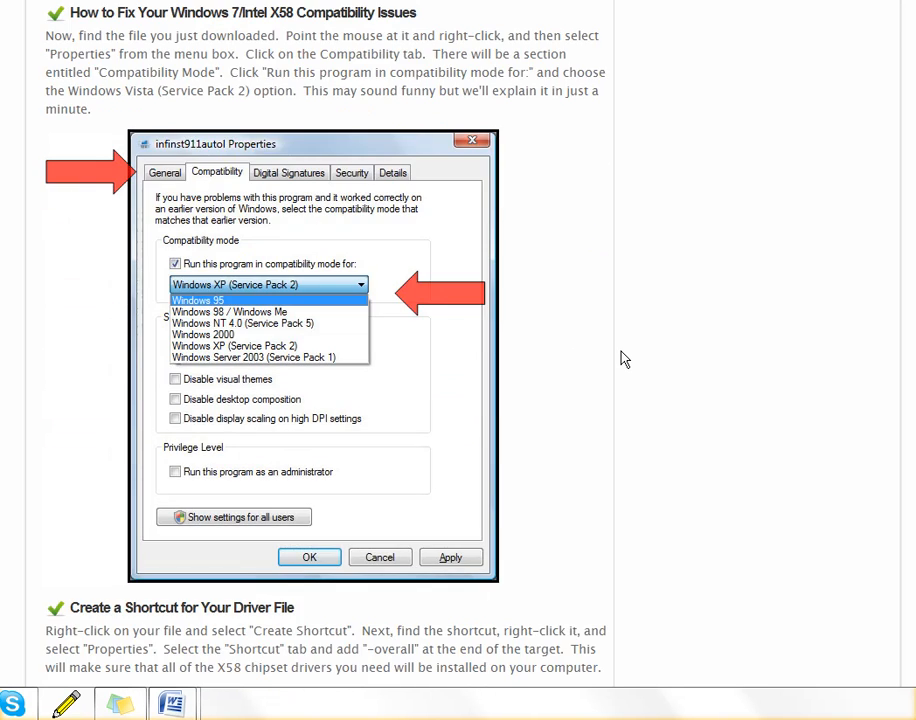
pyautogui.scroll(-3)
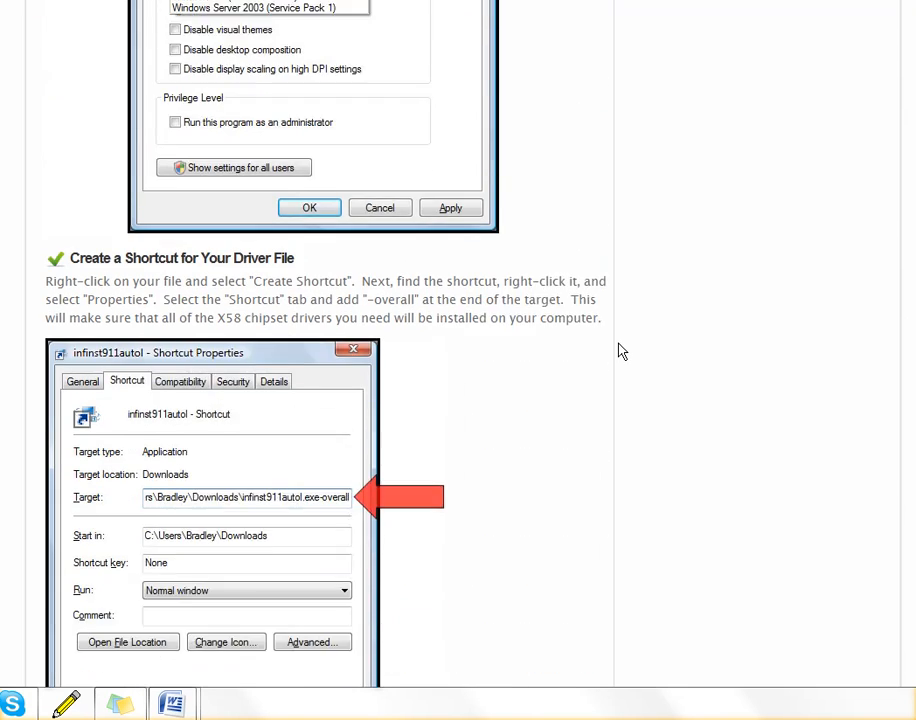
pyautogui.scroll(-3)
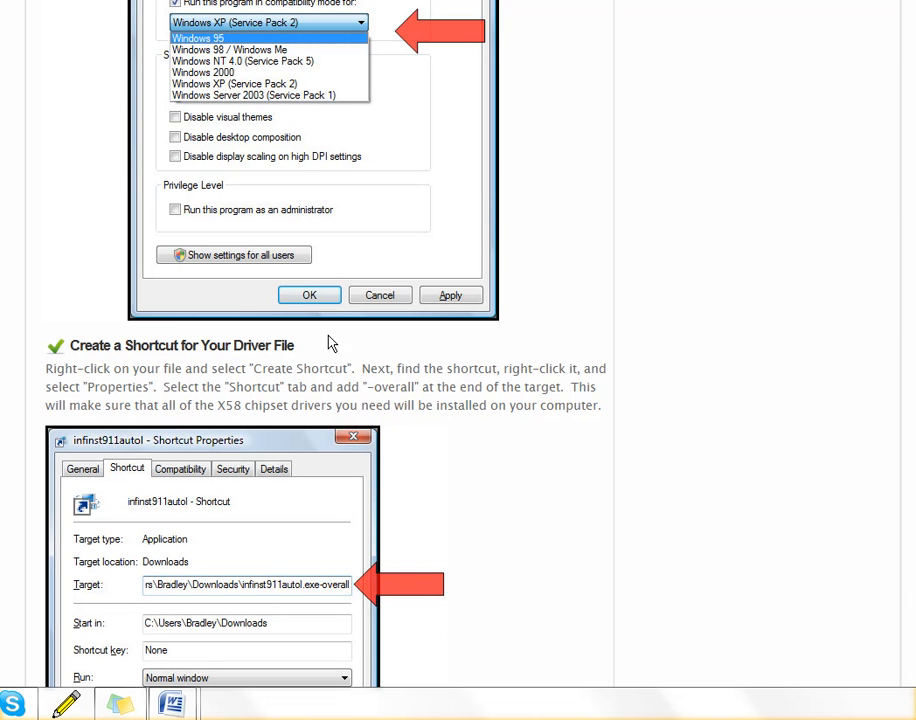
pyautogui.moveTo(255, 219)
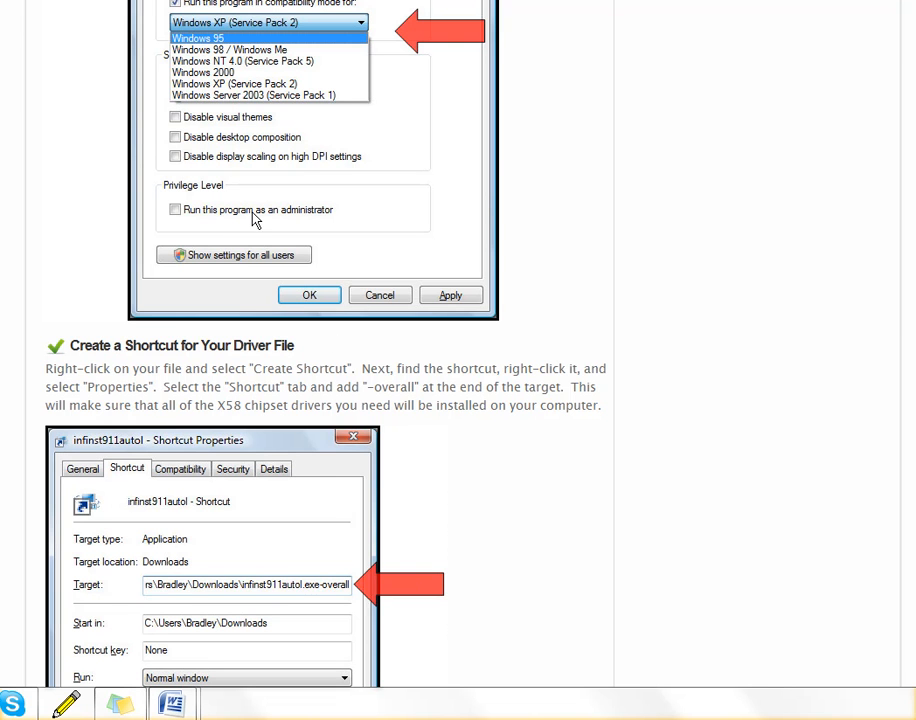
pyautogui.scroll(-3)
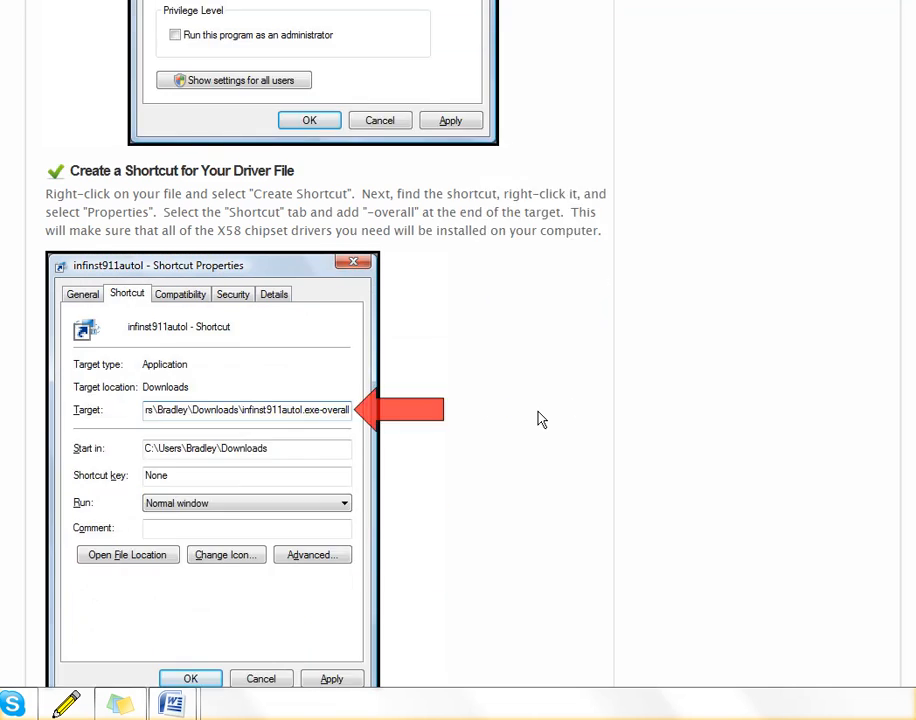
pyautogui.scroll(-3)
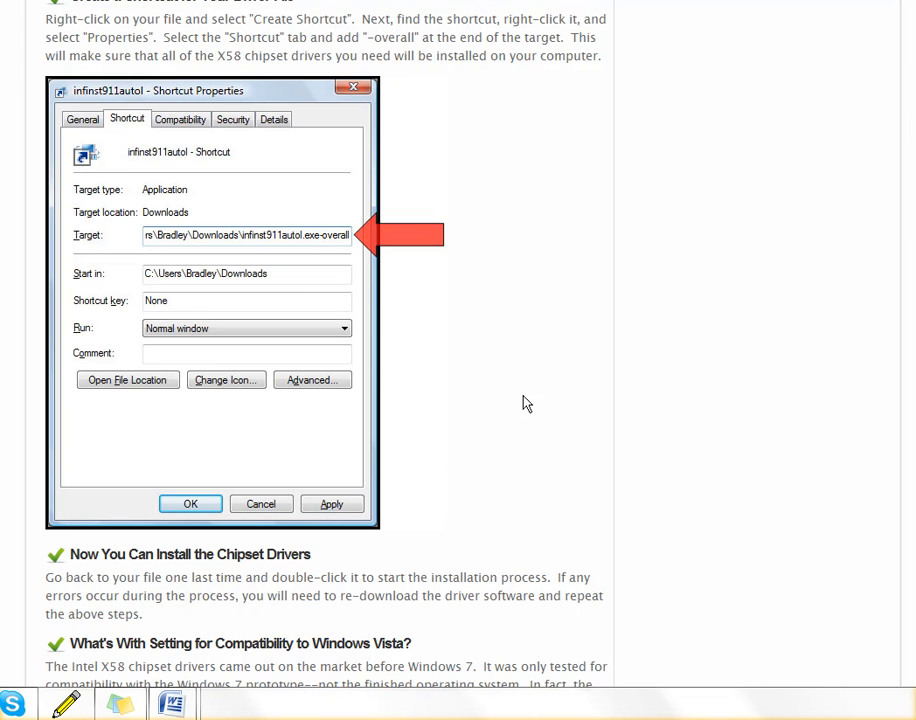
pyautogui.moveTo(582, 547)
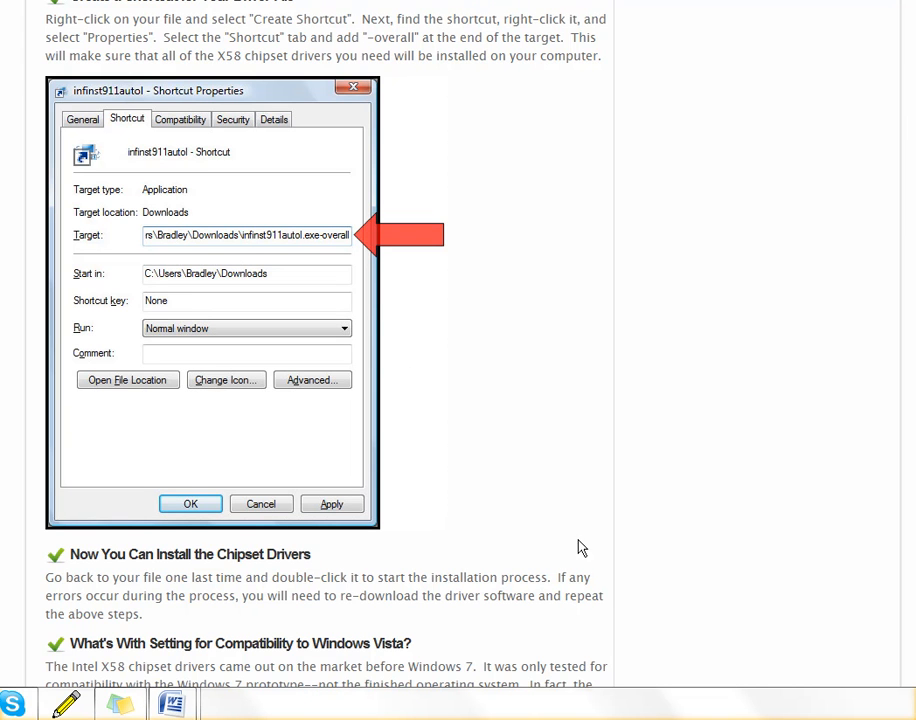
pyautogui.scroll(-3)
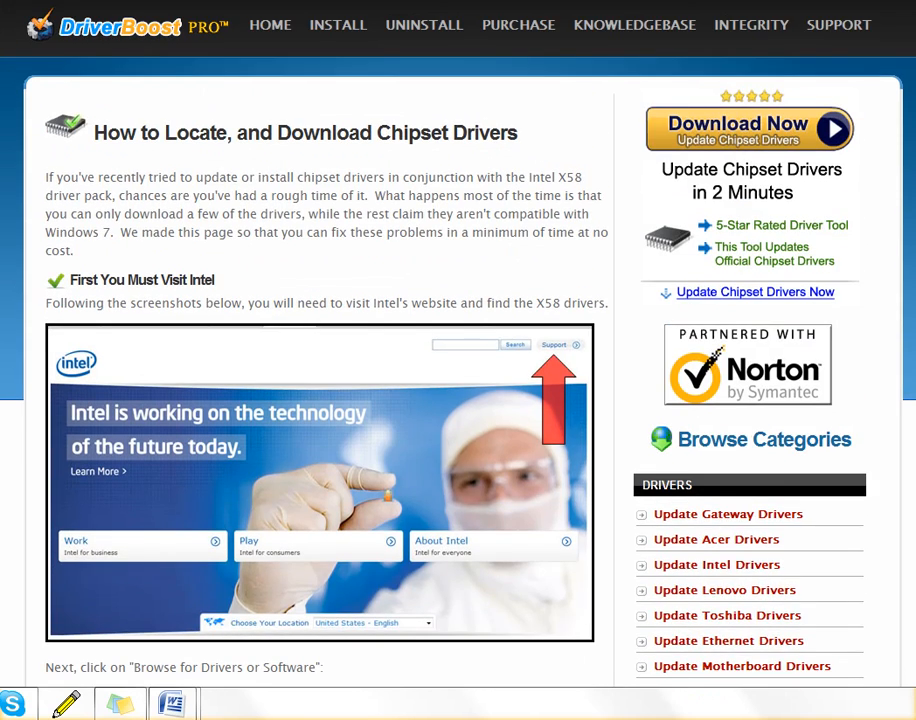
pyautogui.moveTo(116, 370)
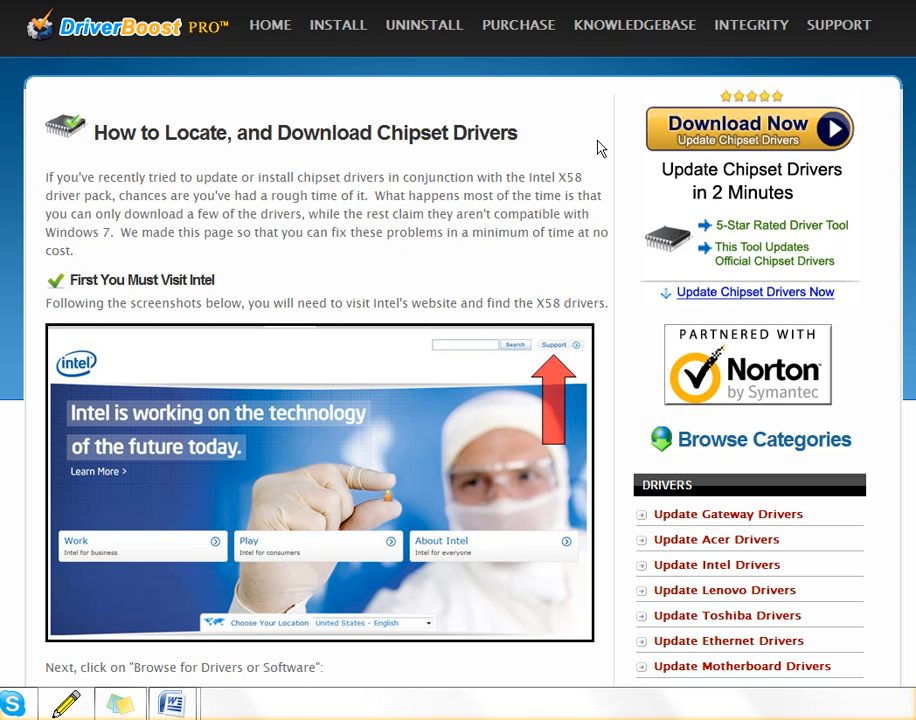
pyautogui.moveTo(890, 177)
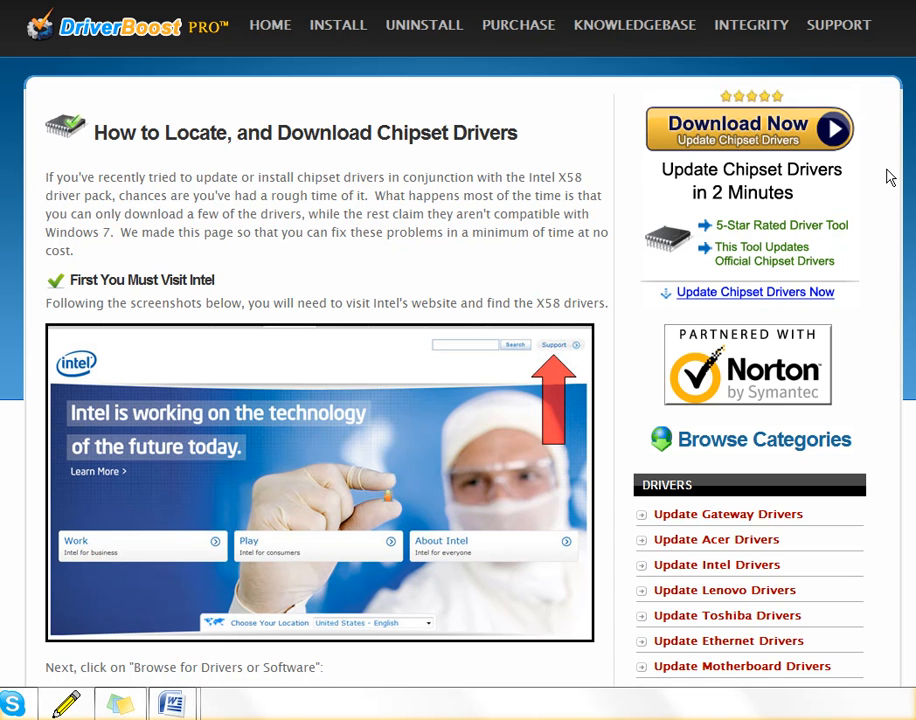
pyautogui.moveTo(880, 98)
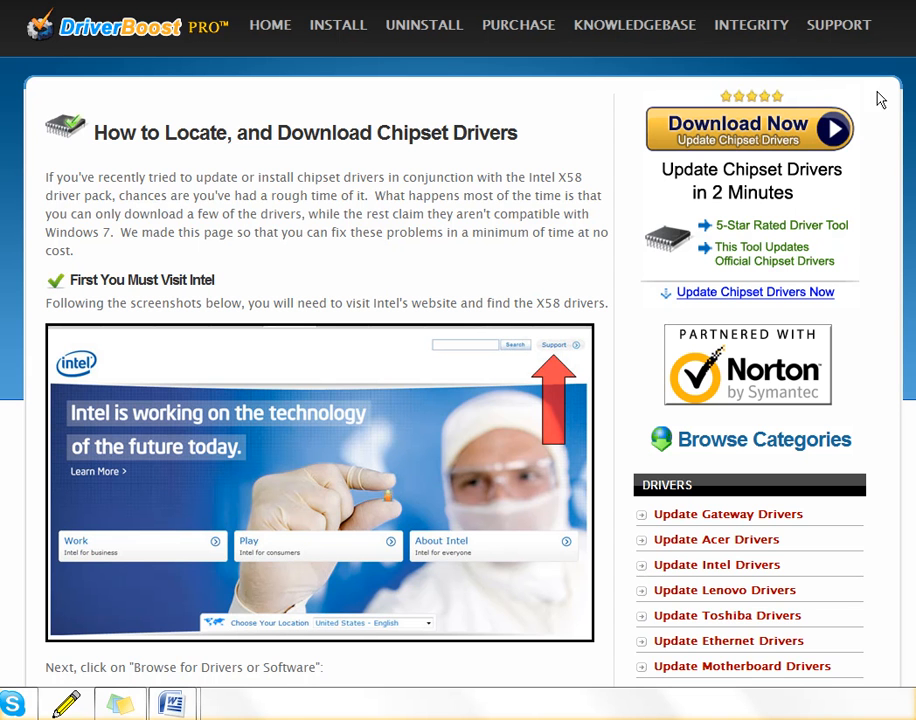
pyautogui.moveTo(911, 320)
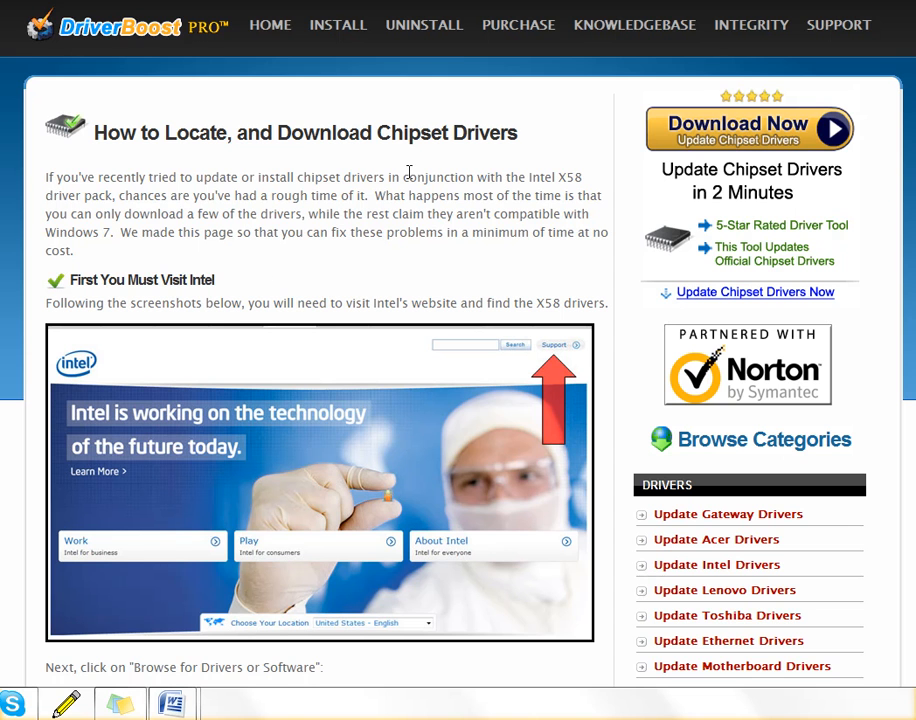
pyautogui.moveTo(448, 167)
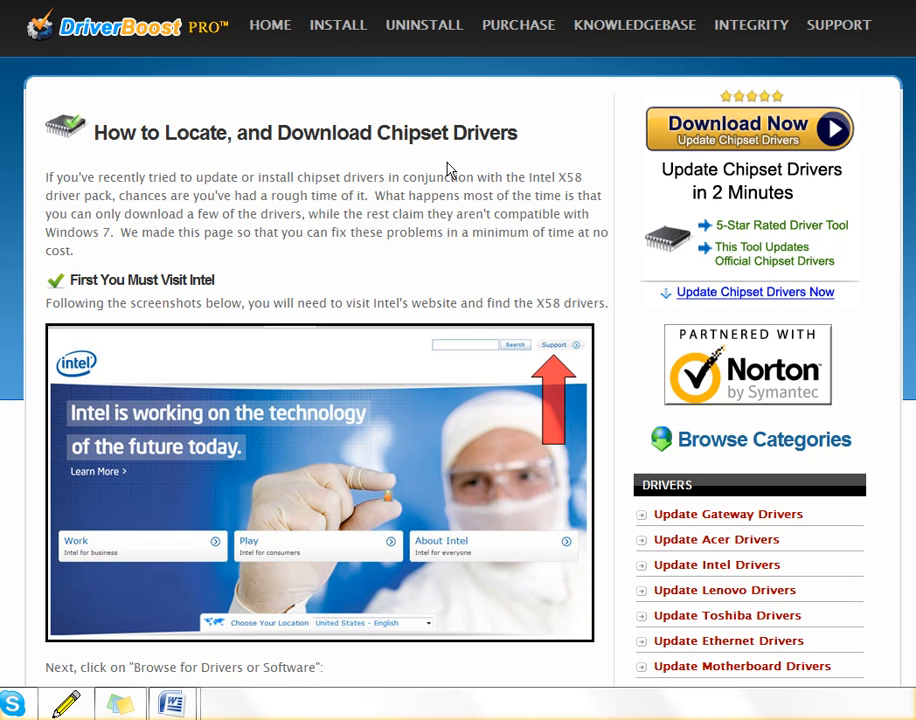